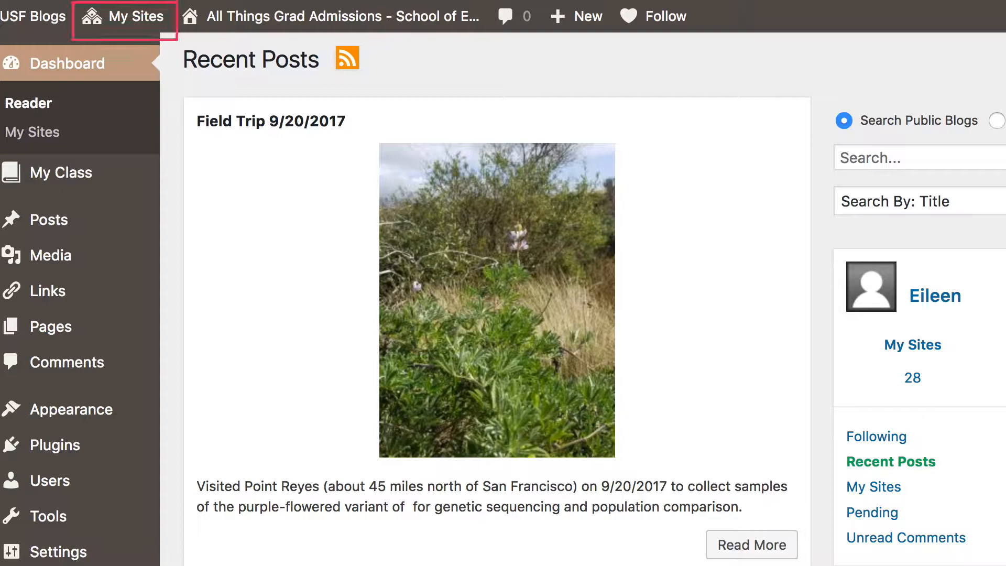
# Open the My Sites list to switch to The Writer's Blog
pyautogui.click(134, 15)
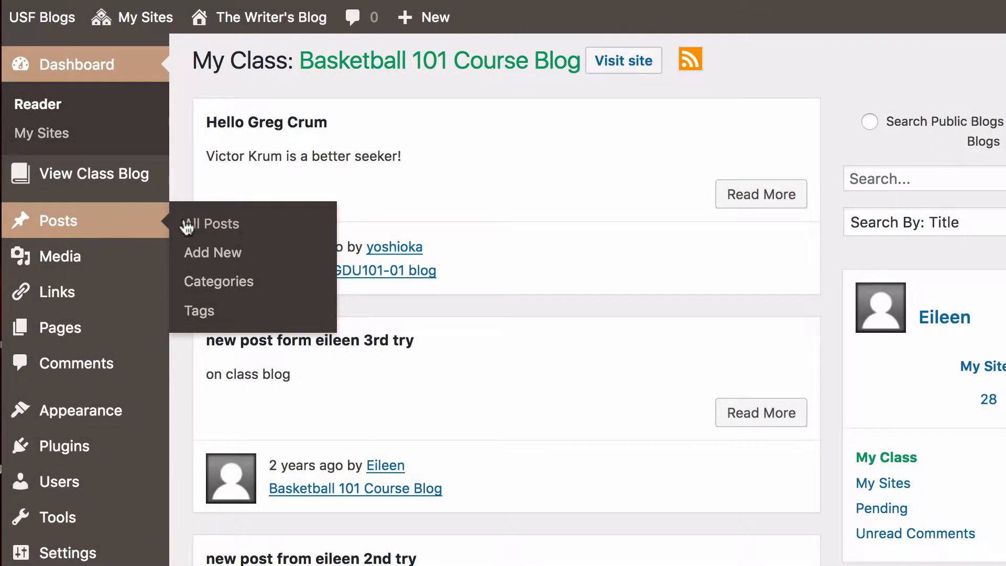
# Start a new post titled 'Reflection on the storm'
pyautogui.click(212, 252)
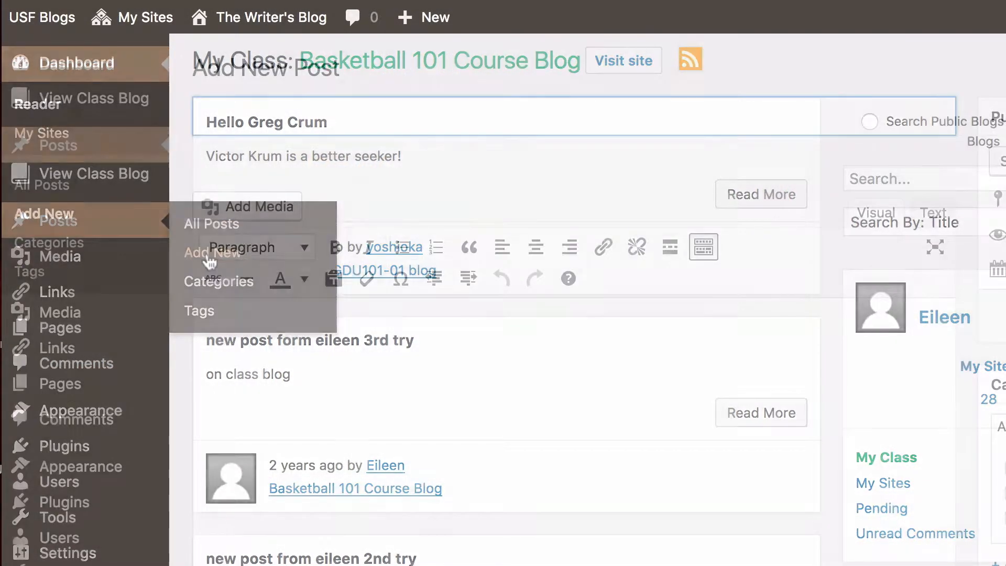
pyautogui.click(43, 214)
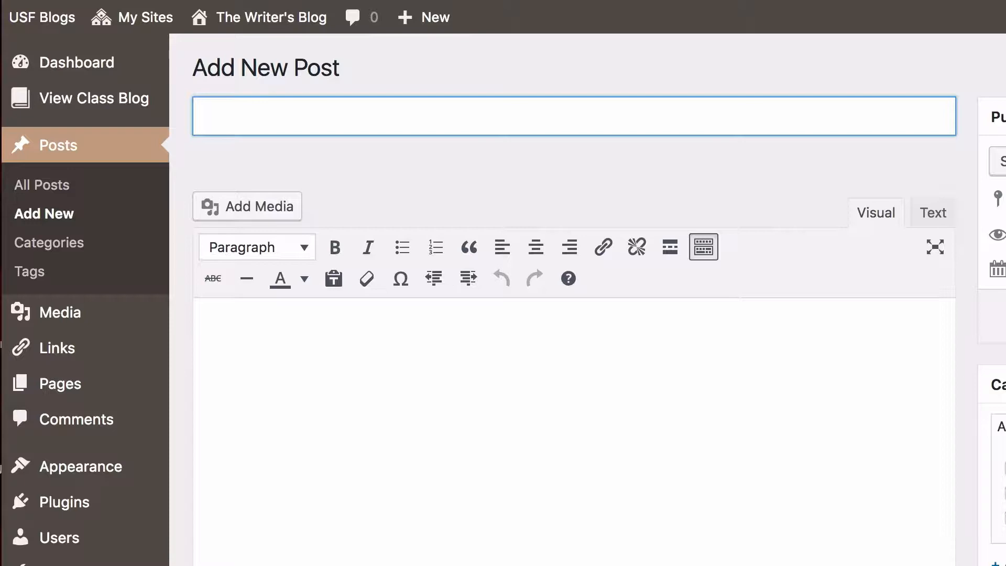
pyautogui.write('Re')
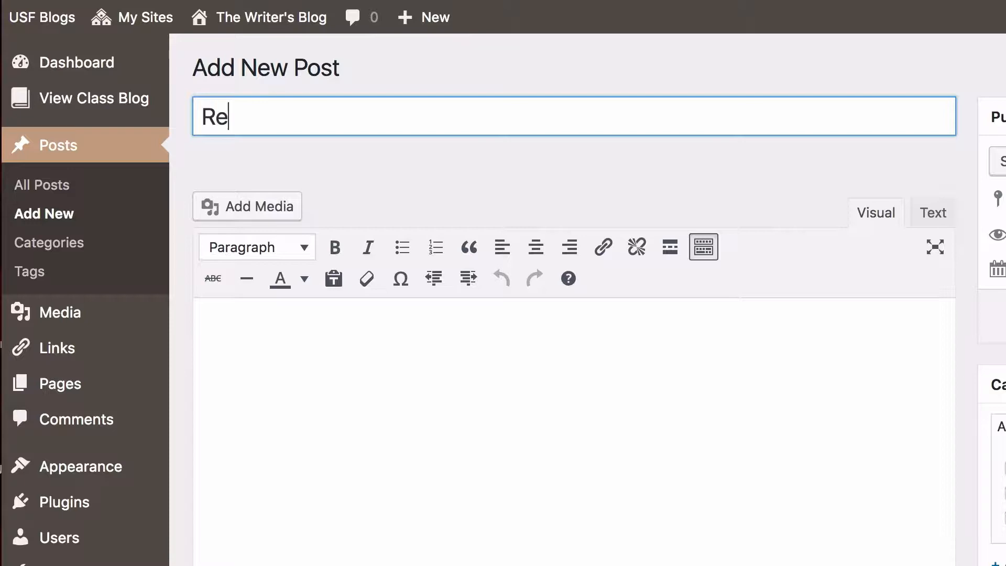
pyautogui.write('flection on t')
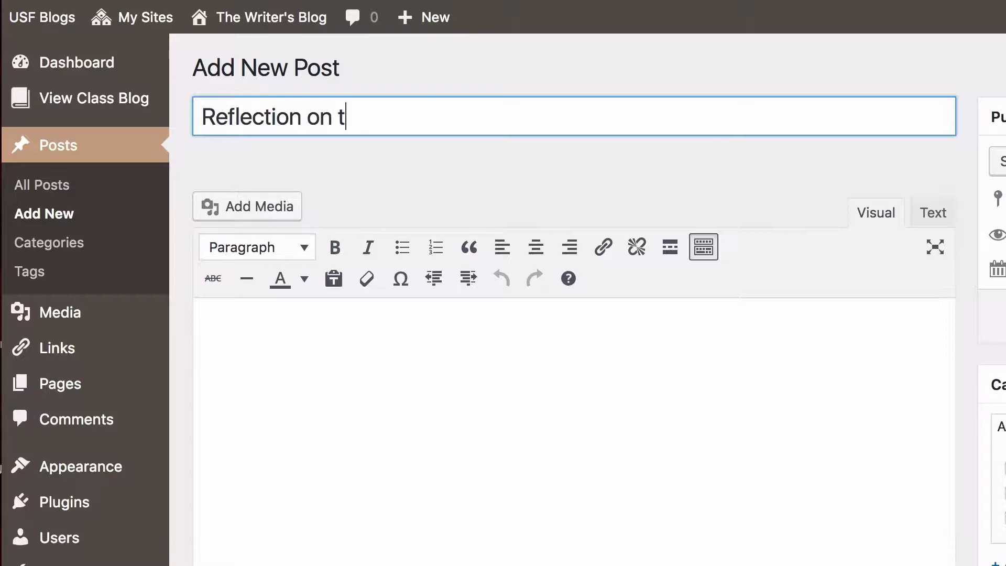
pyautogui.write('he storm')
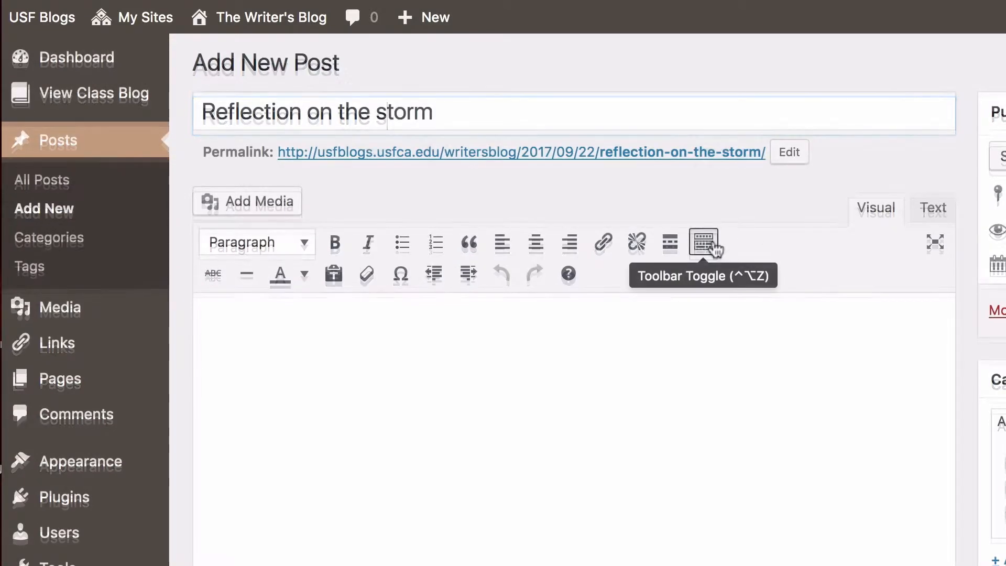
# Toggle the second toolbar row off and on, leaving it visible
pyautogui.click(702, 242)
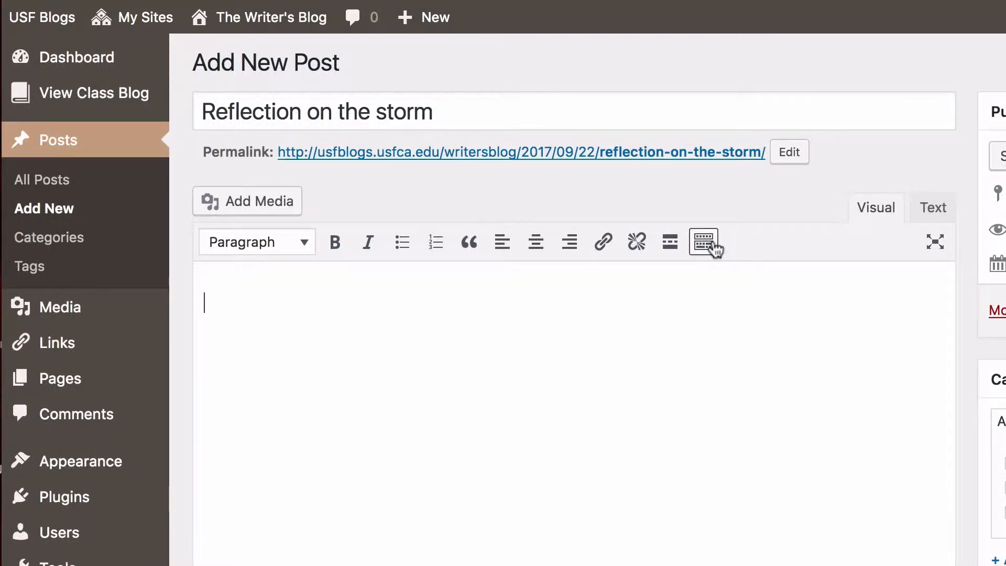
pyautogui.click(704, 241)
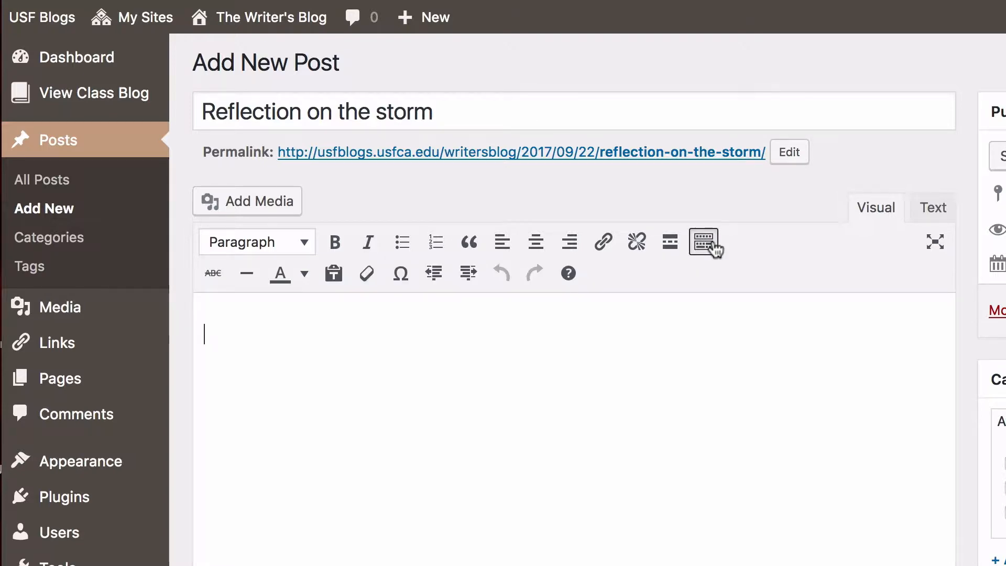
pyautogui.click(702, 241)
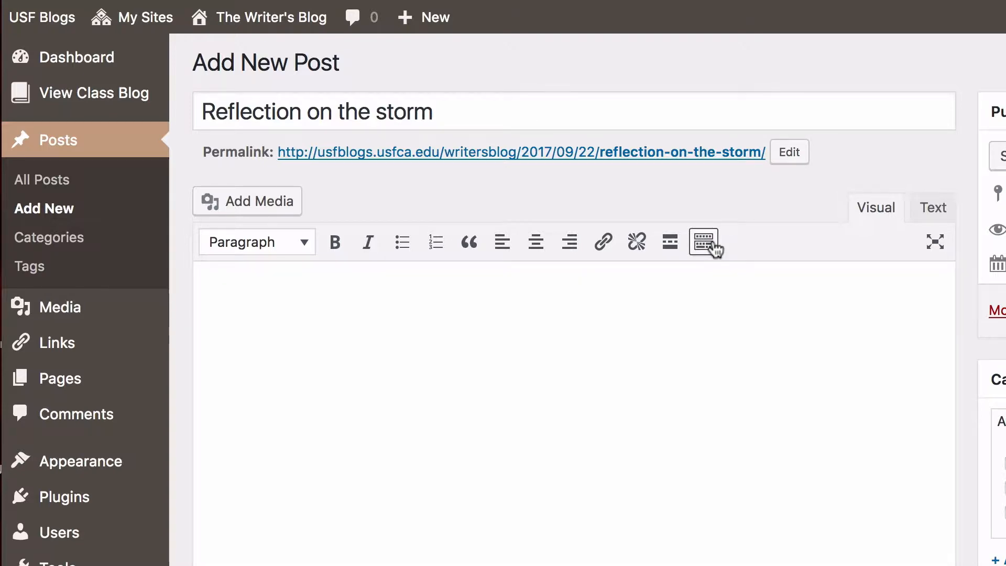
pyautogui.click(704, 241)
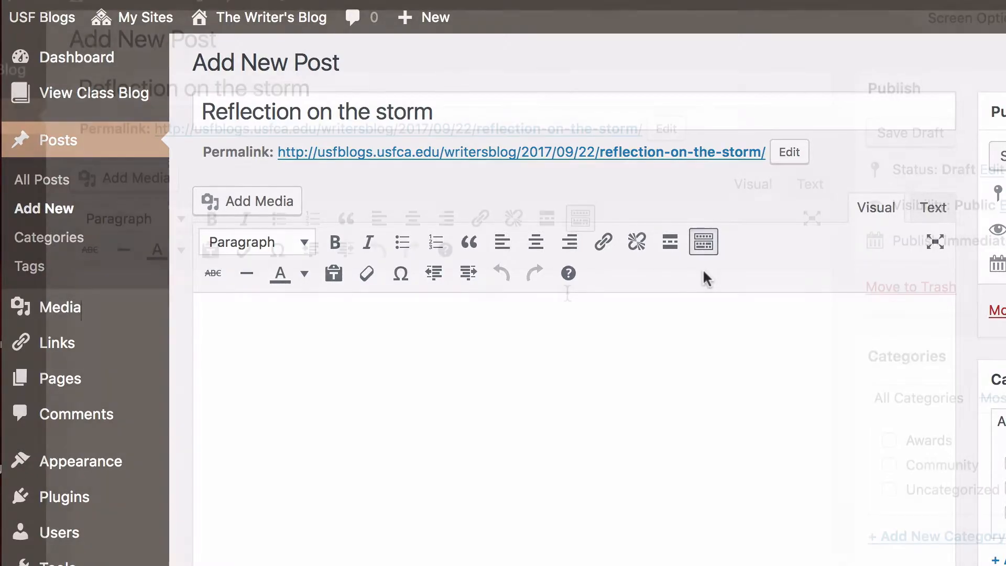
# Type 'Start typing your content here. Or copy and paste', paste the story as plain text, add Read More
pyautogui.write('Start typin')
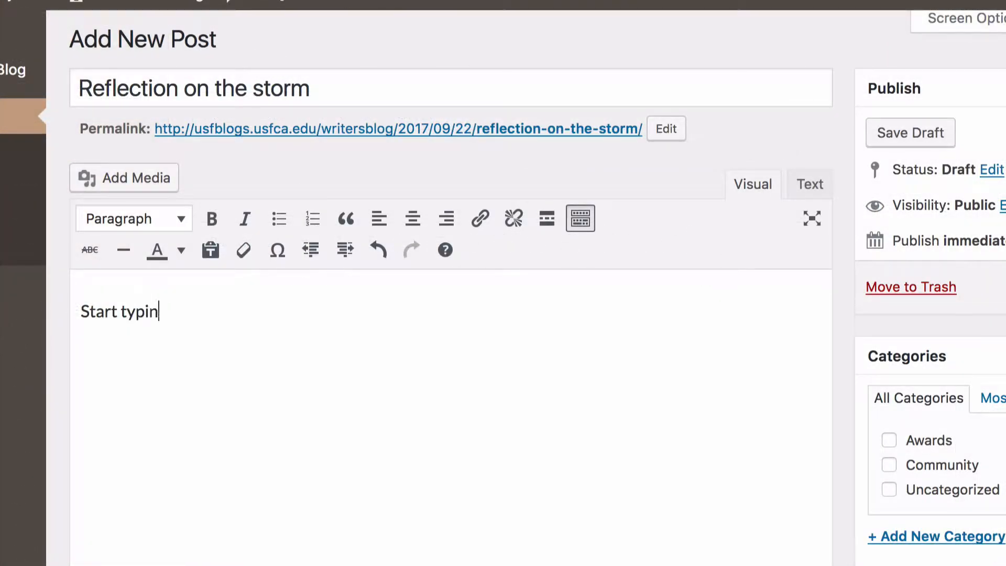
pyautogui.write('g your cont')
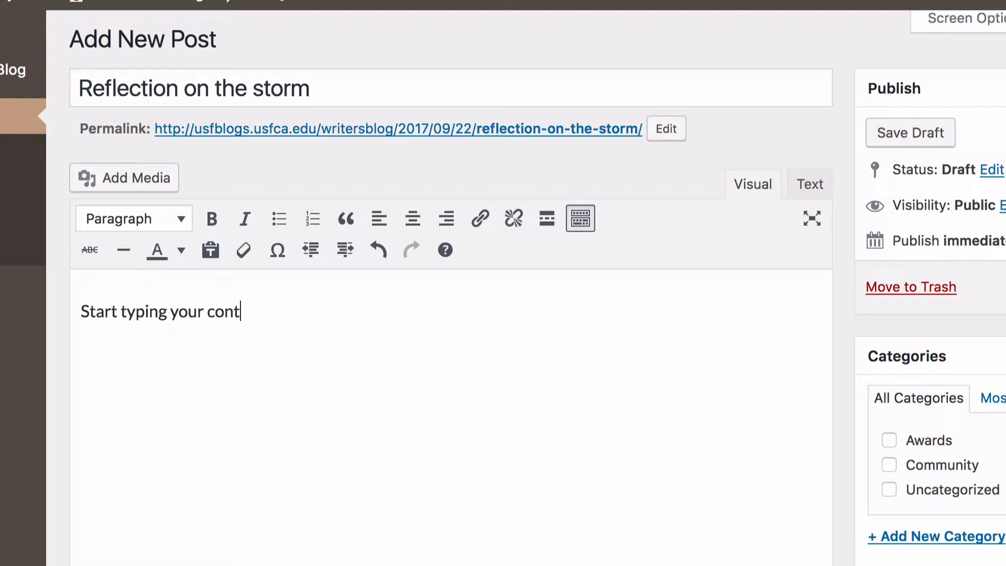
pyautogui.write('e')
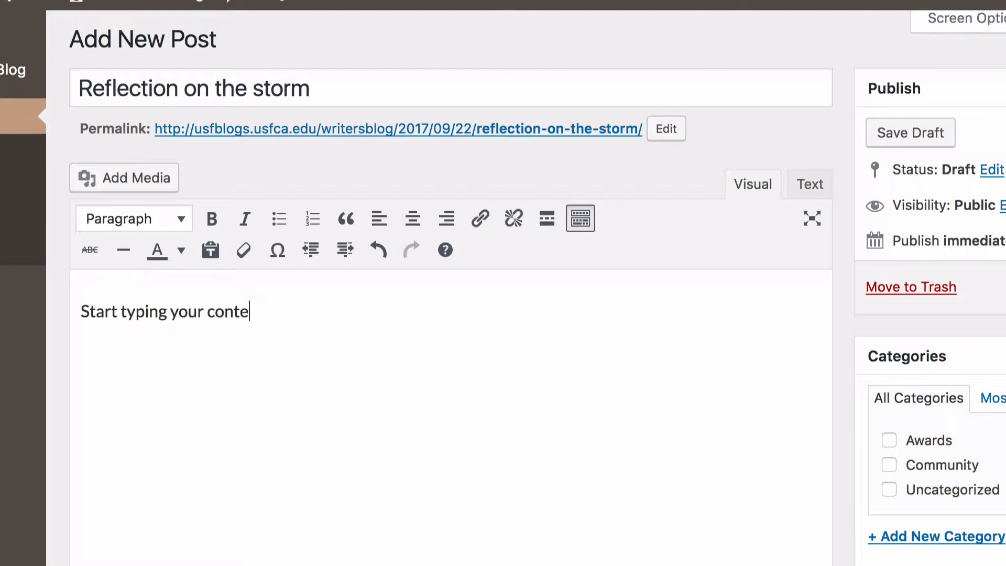
pyautogui.write('nt here.')
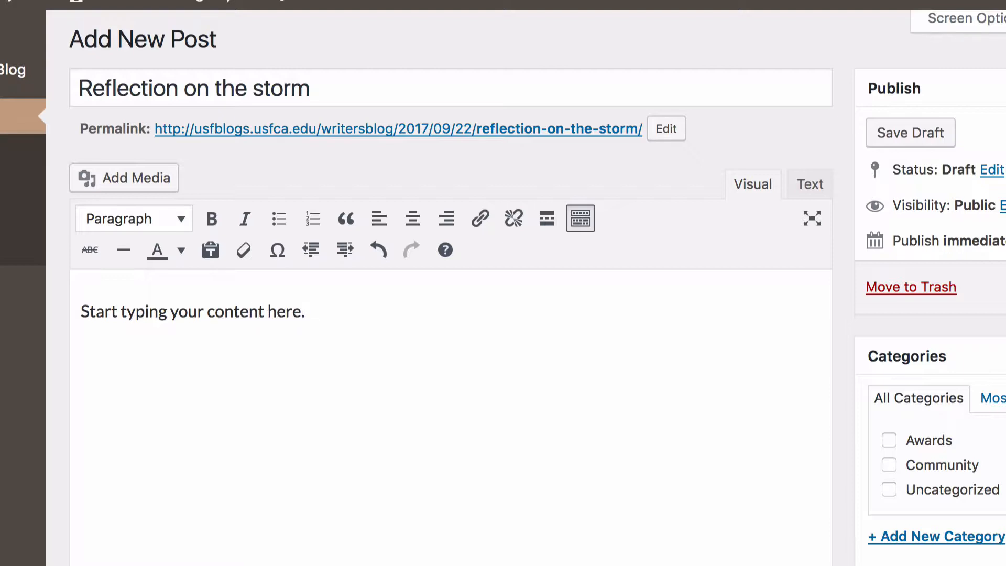
pyautogui.write('Or')
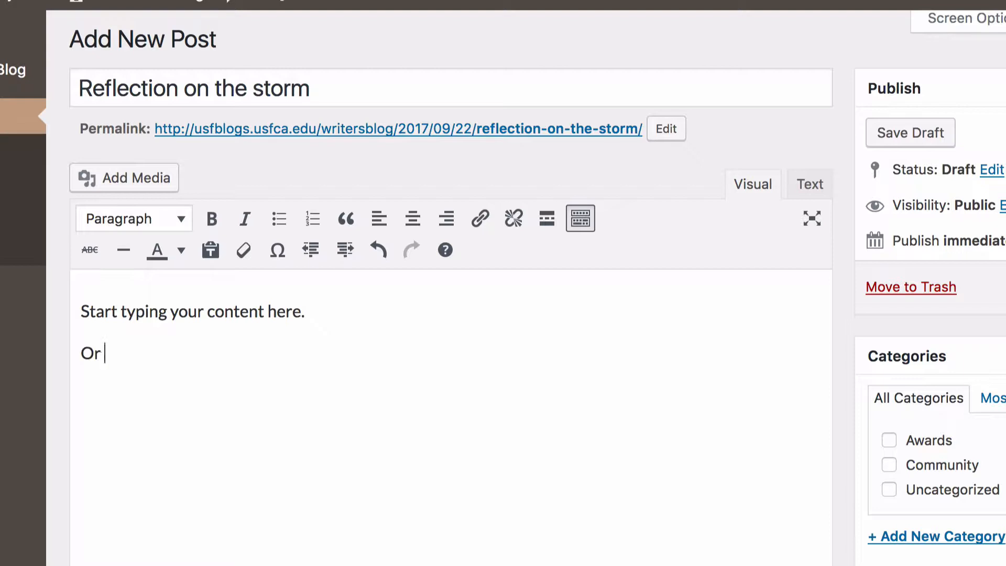
pyautogui.write('copy and paste')
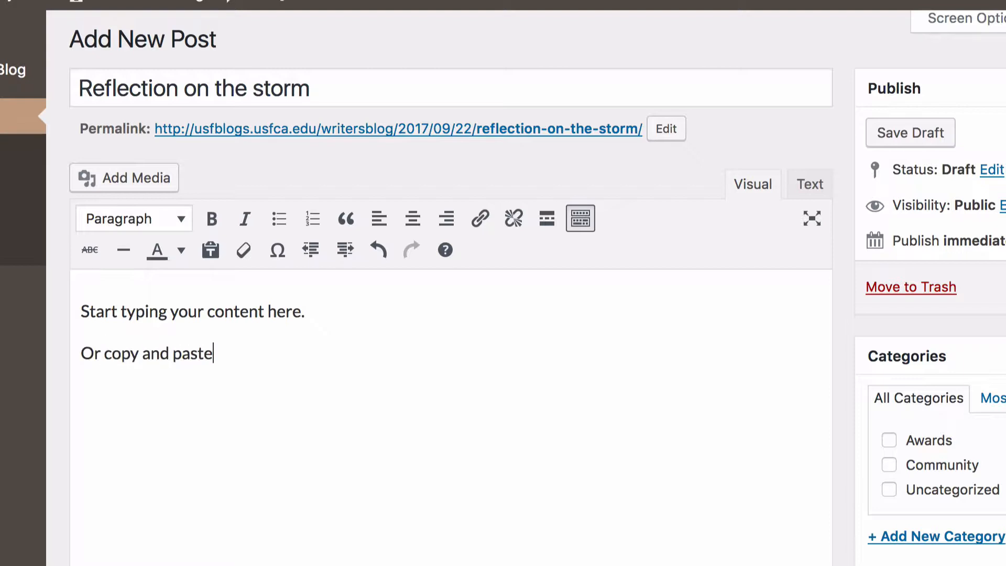
pyautogui.moveTo(209, 250)
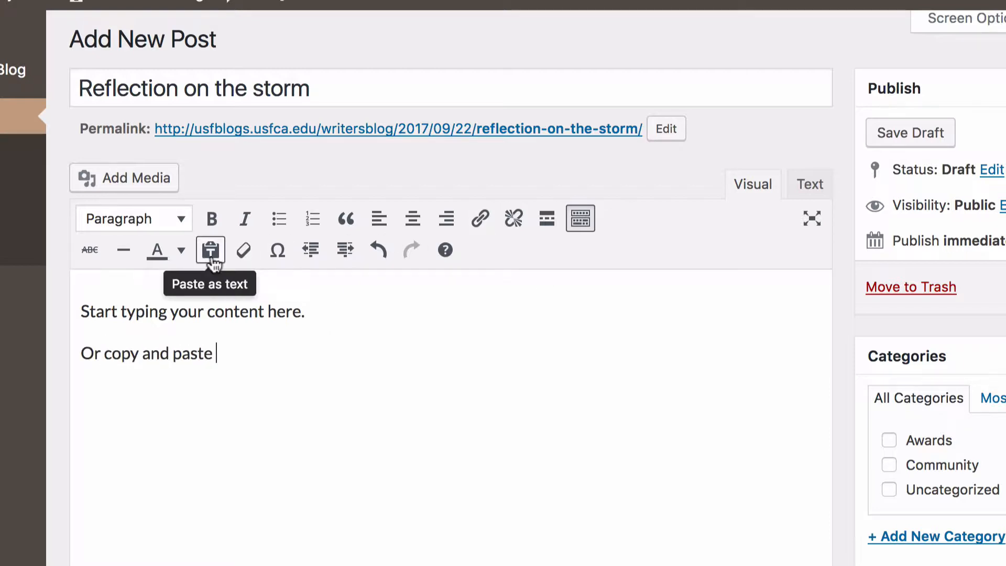
pyautogui.click(210, 249)
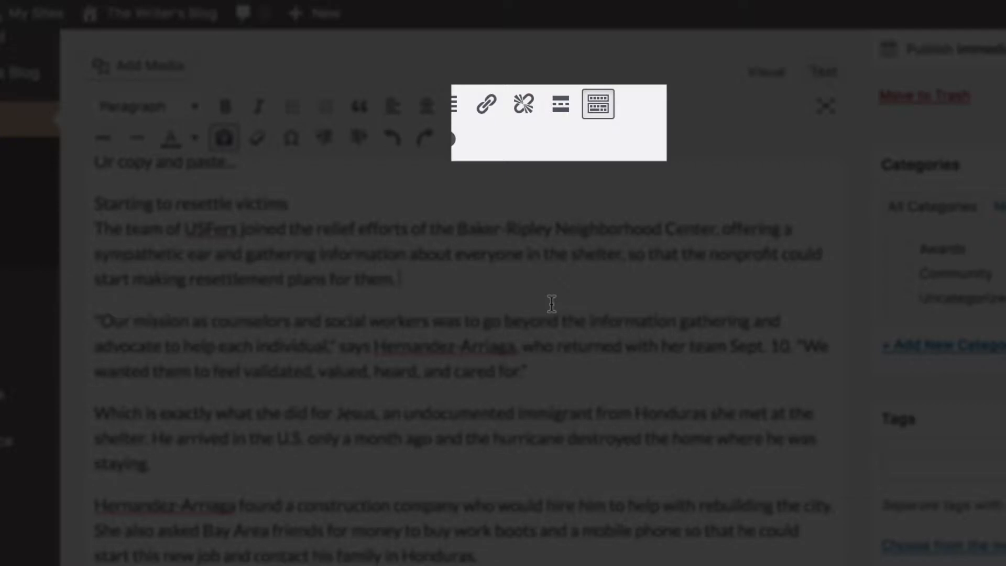
pyautogui.moveTo(559, 104)
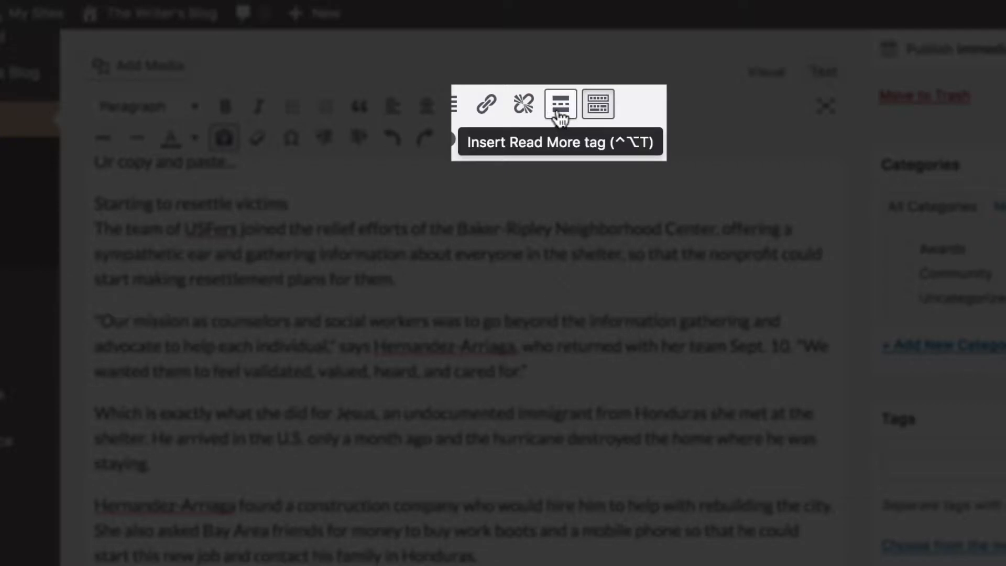
pyautogui.click(560, 105)
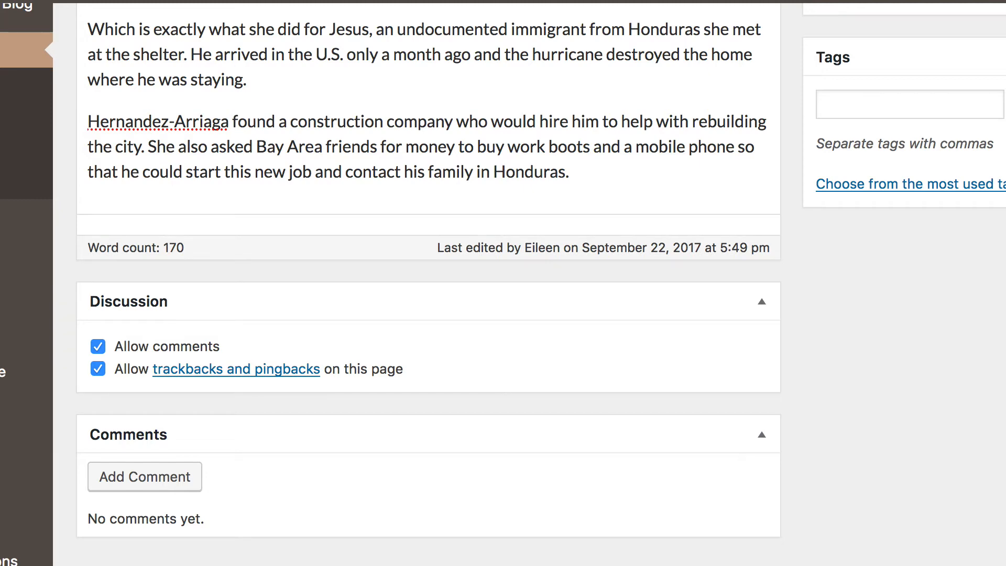
# Show the Discussion and Comments panels via Screen Options, then check Allow comments
pyautogui.click(839, 249)
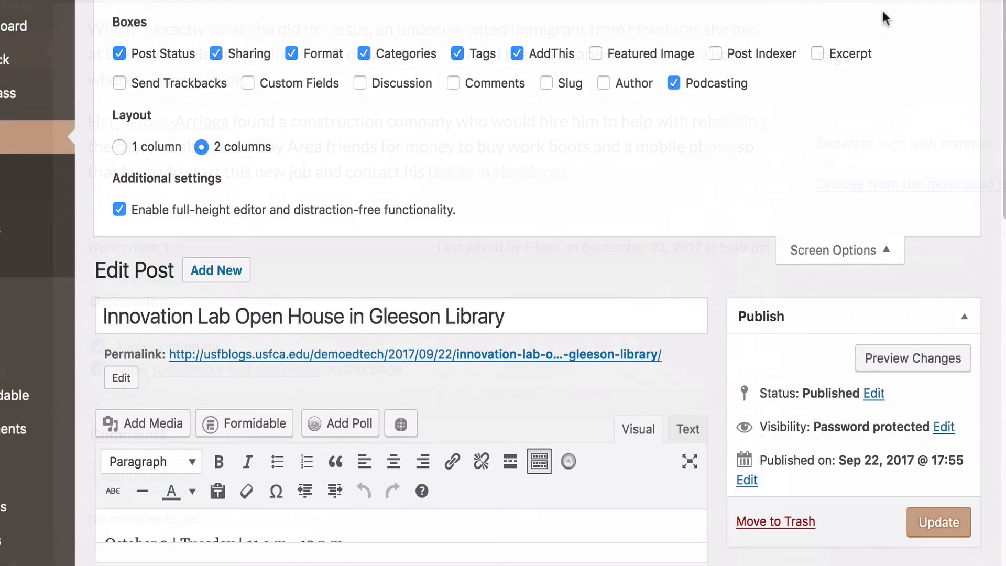
pyautogui.click(360, 83)
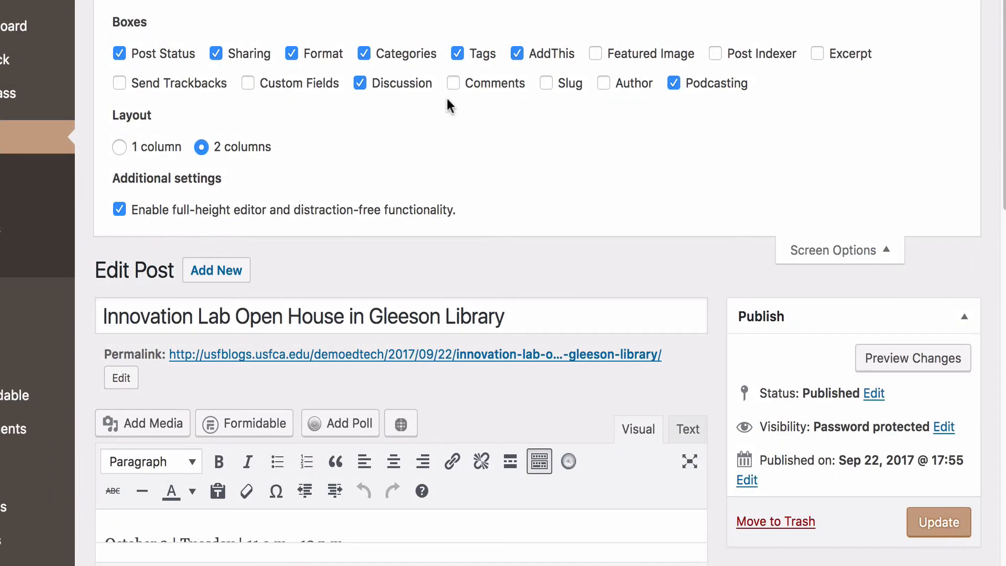
pyautogui.click(452, 83)
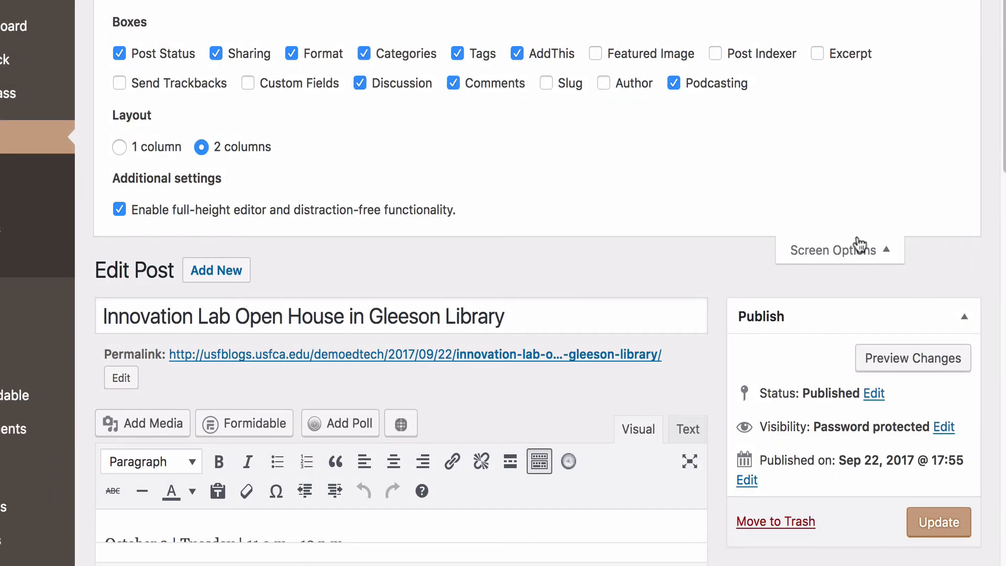
pyautogui.click(839, 250)
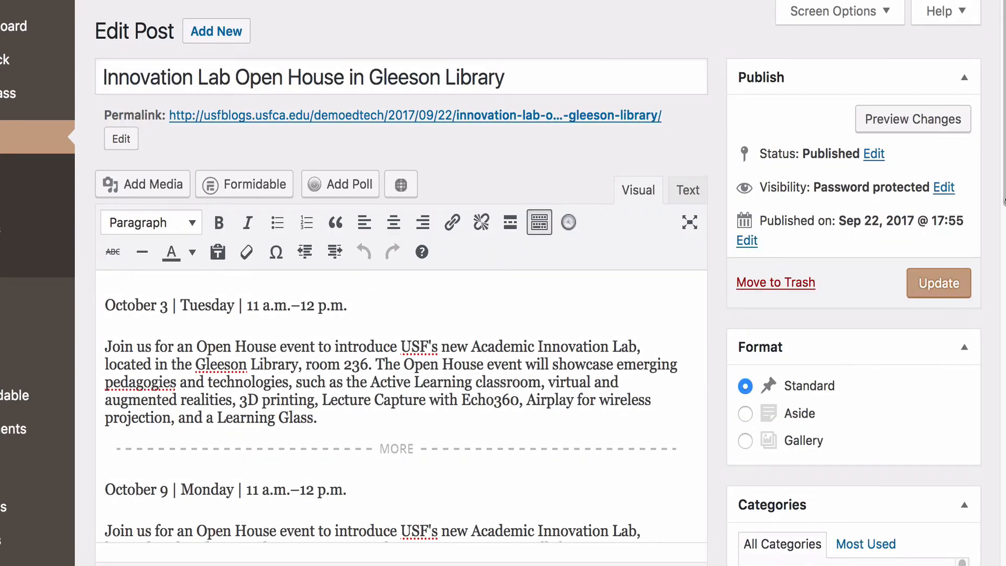
pyautogui.scroll(-3)
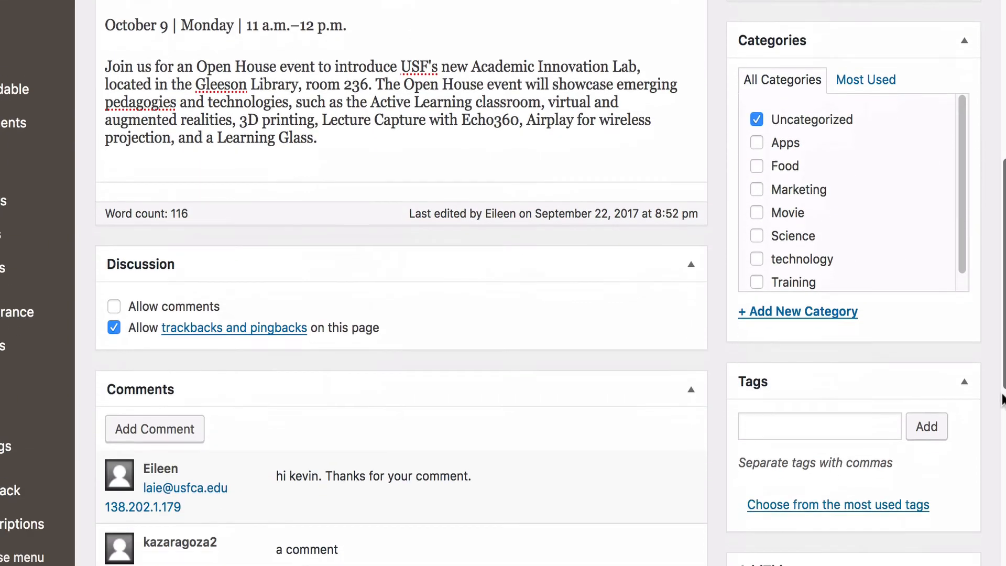
pyautogui.scroll(-3)
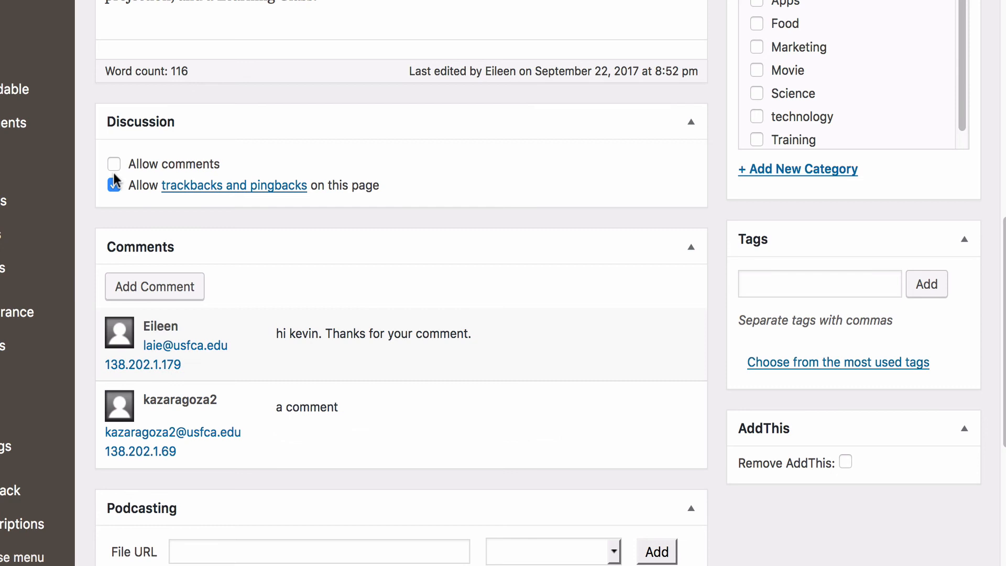
pyautogui.click(114, 164)
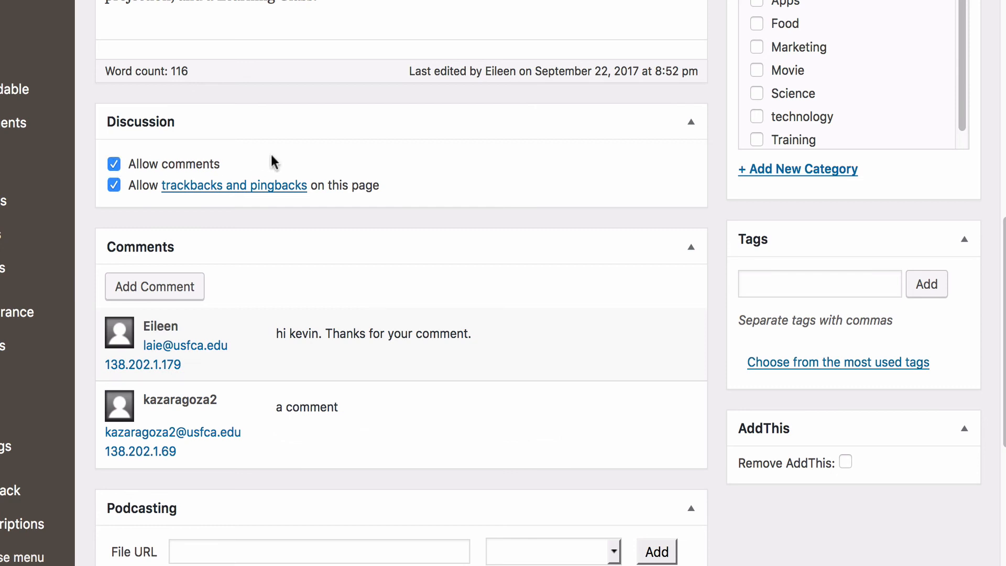
pyautogui.moveTo(249, 361)
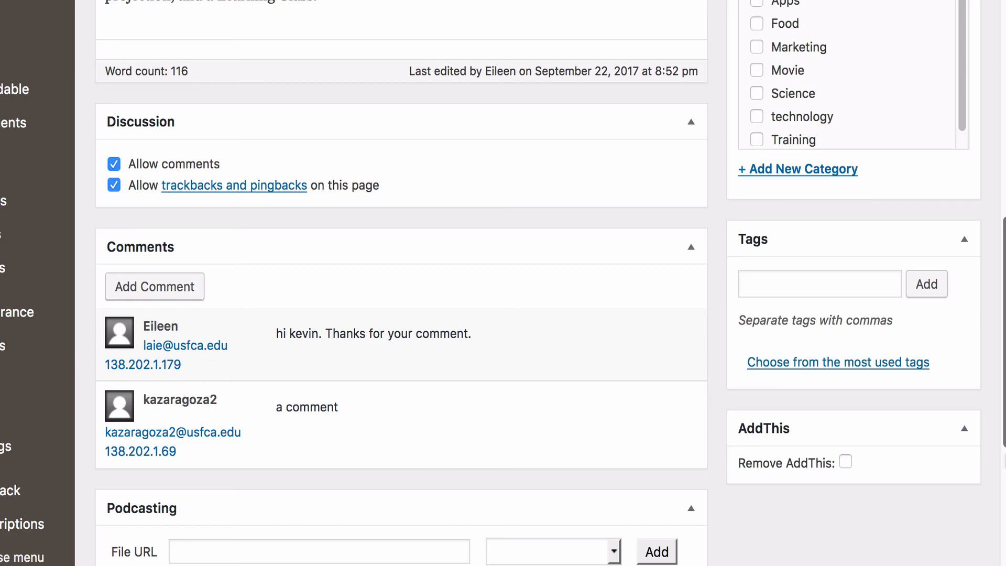
pyautogui.scroll(-3)
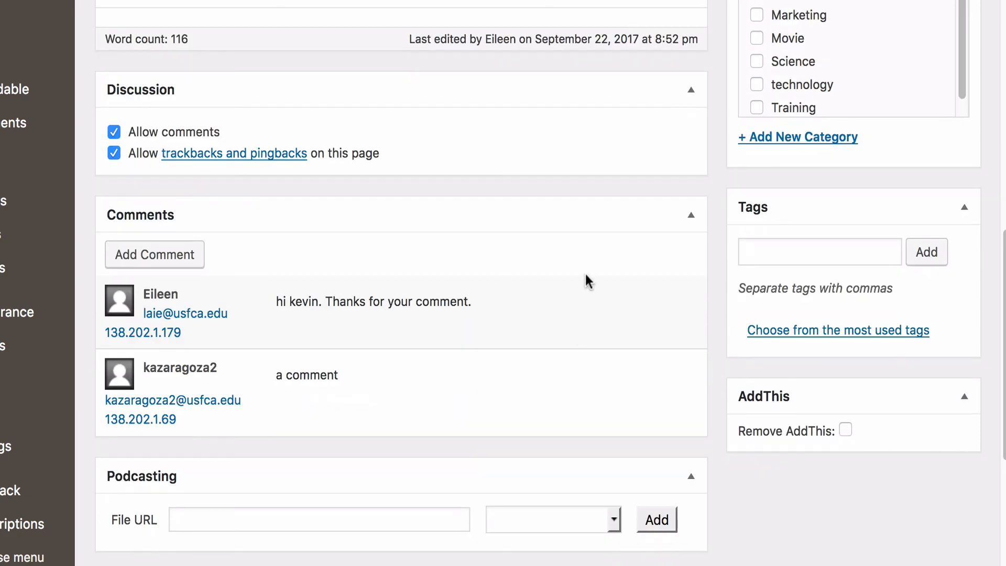